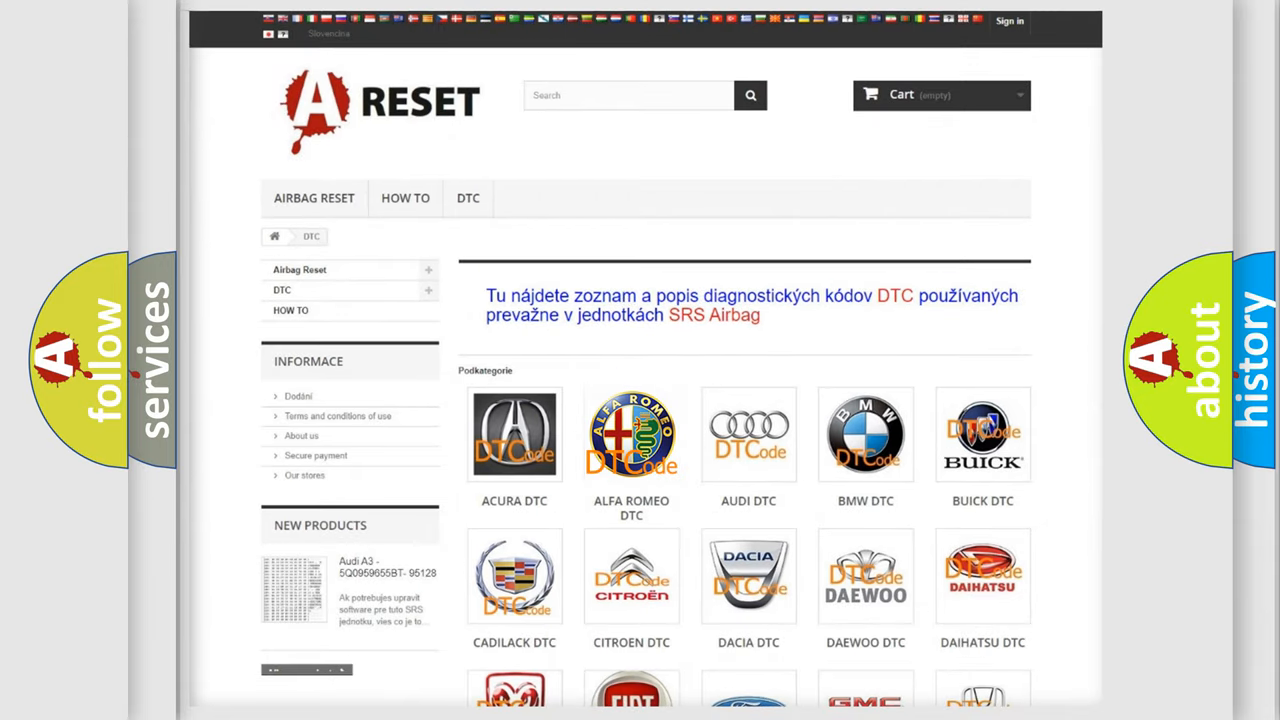
Open the Alfa Romeo DTC code list and scroll down to the C1426-49 entry
left_click(631, 435)
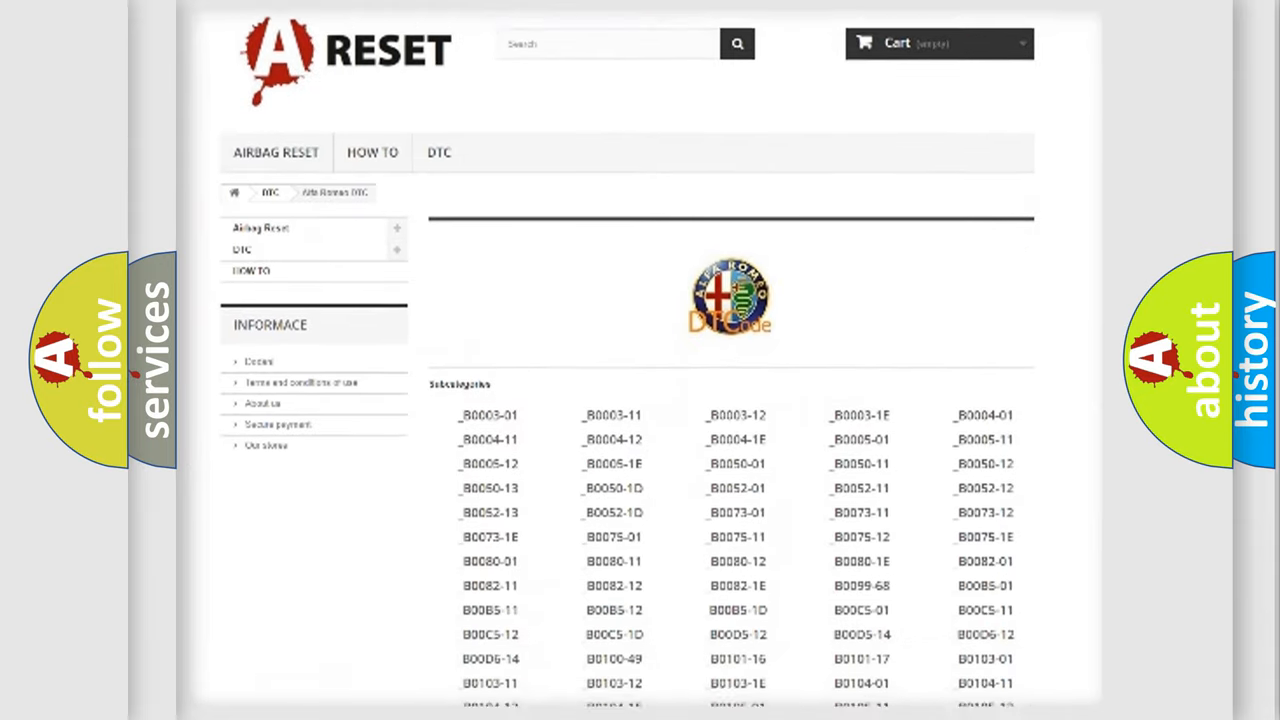
scroll("down", 3)
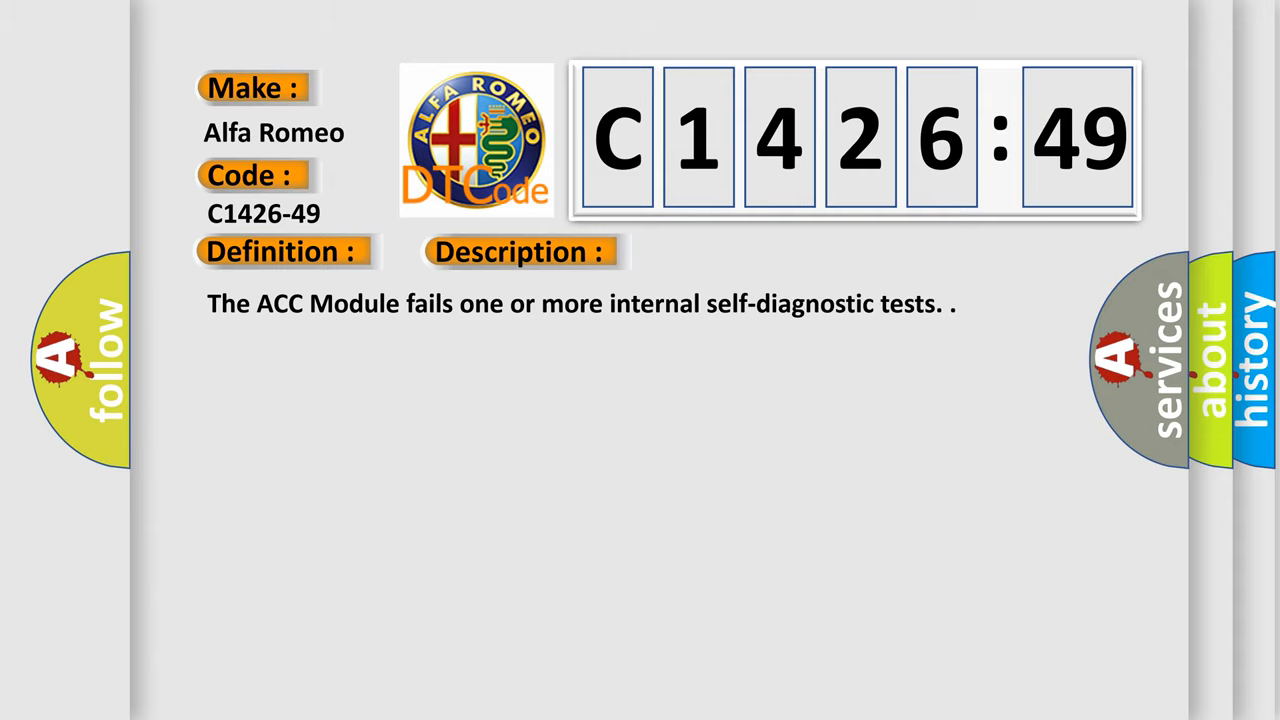
Advance the C1426-49 slide to show its cause: internal electronic failure
left_click(732, 251)
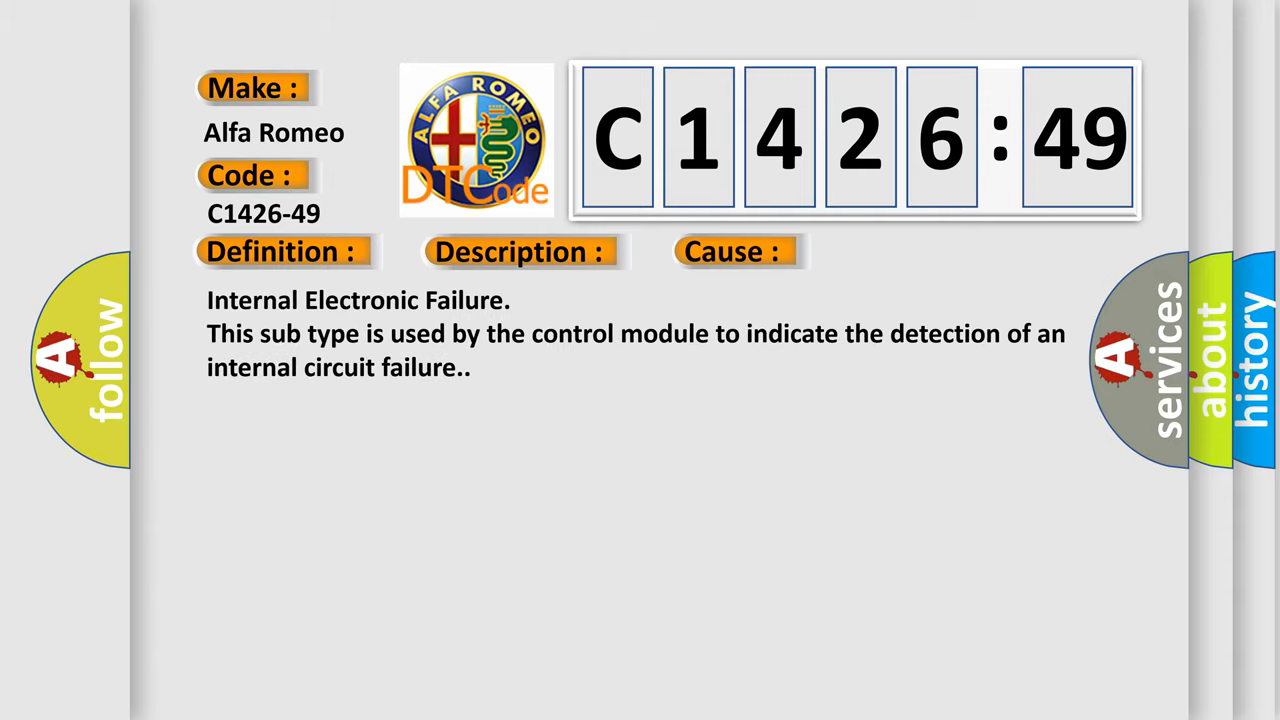